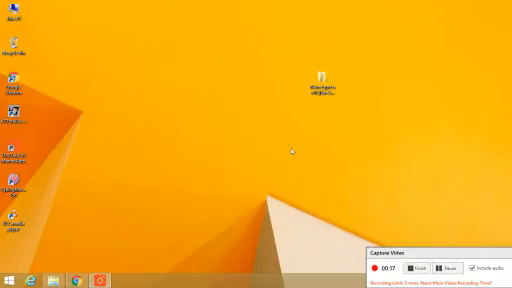
mouse_move(292, 52)
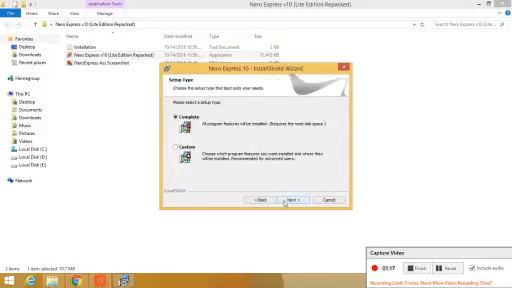
Step: Advance the Nero Express 10 Lite setup to the Setup Type page
left_click(292, 202)
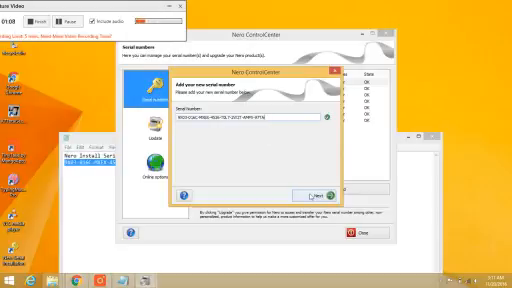
Step: Add the entered serial number to register the Nero installation
left_click(306, 192)
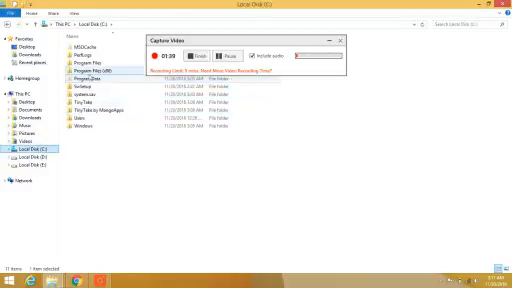
Step: Browse into Program Files (x86) toward the Nero Express folder and scan its files
double_click(70, 74)
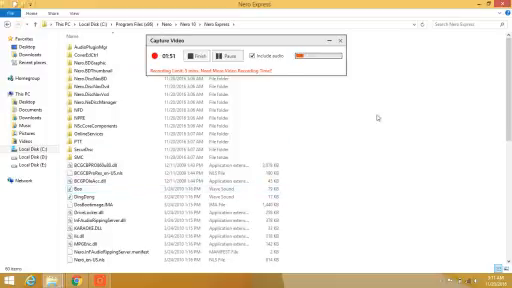
scroll("down", 3)
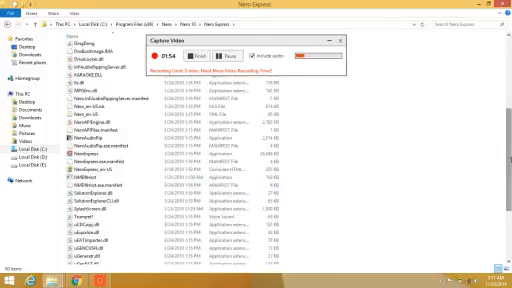